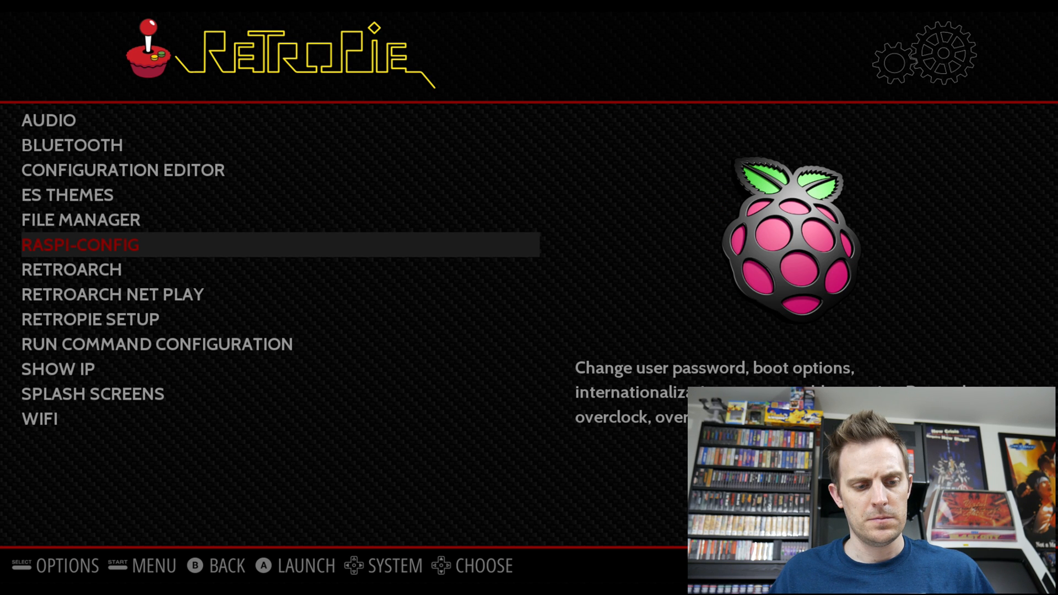
Launch raspi-config from the RetroPie menu.
{"action": "left_click", "coordinate": [79, 244]}
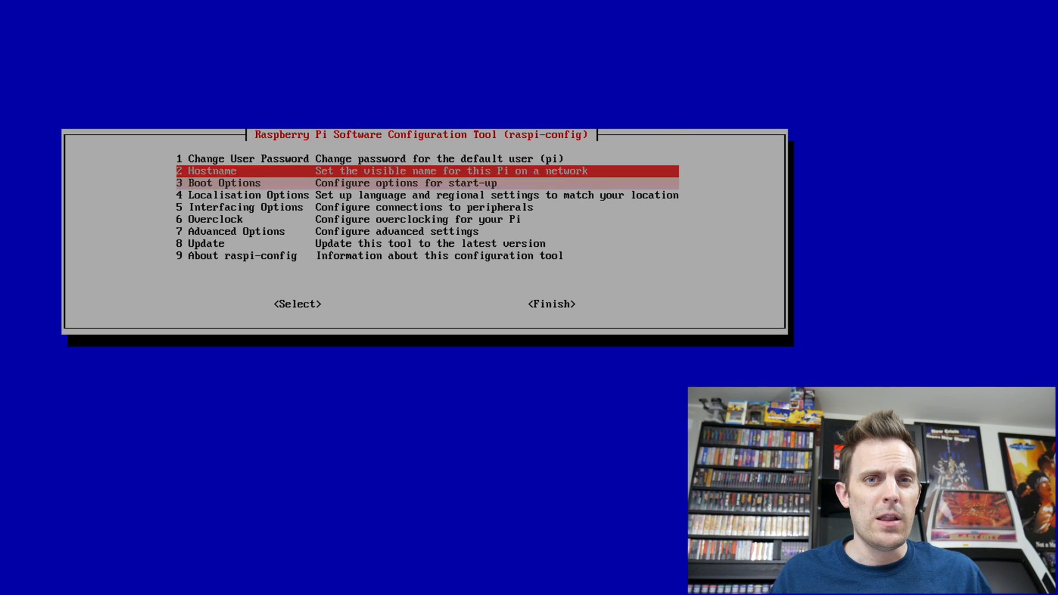
Enable the SSH server under Interfacing Options > P2 SSH and return to the RetroPie menu.
{"action": "key", "text": "Down"}
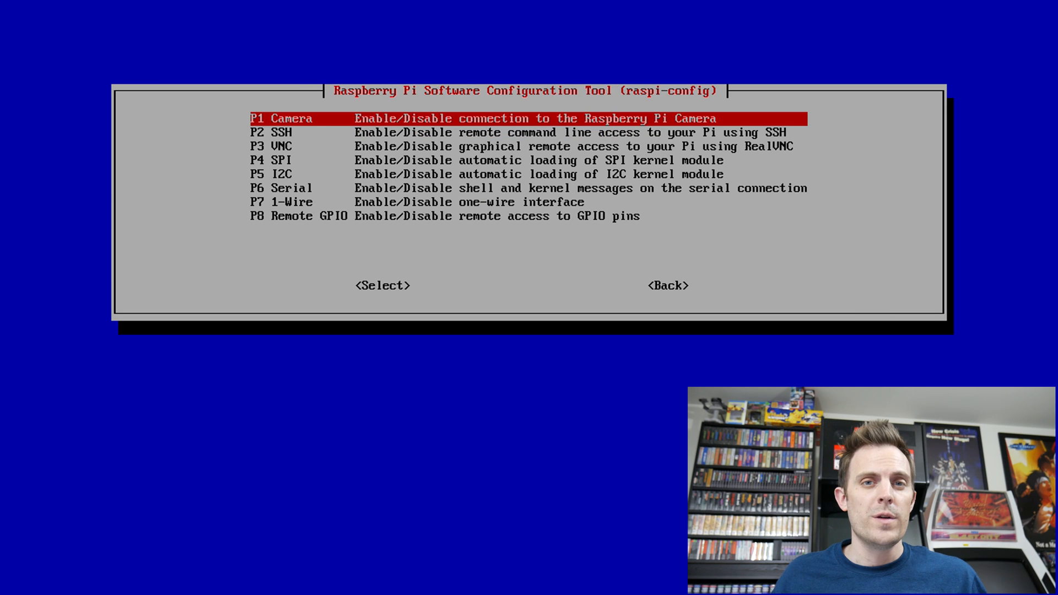
{"action": "key", "text": "Down"}
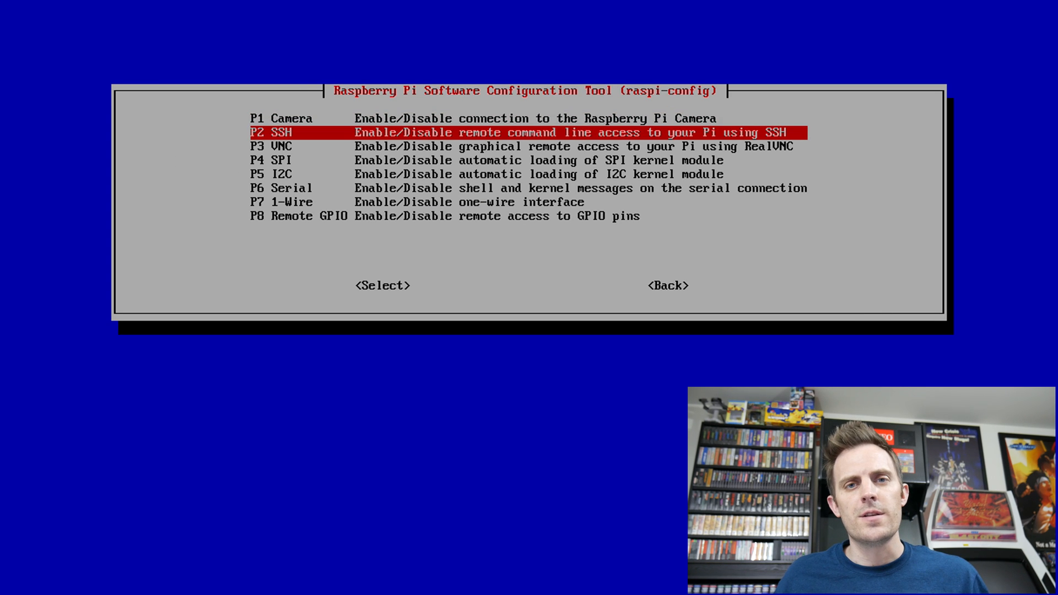
{"action": "left_click", "coordinate": [382, 284]}
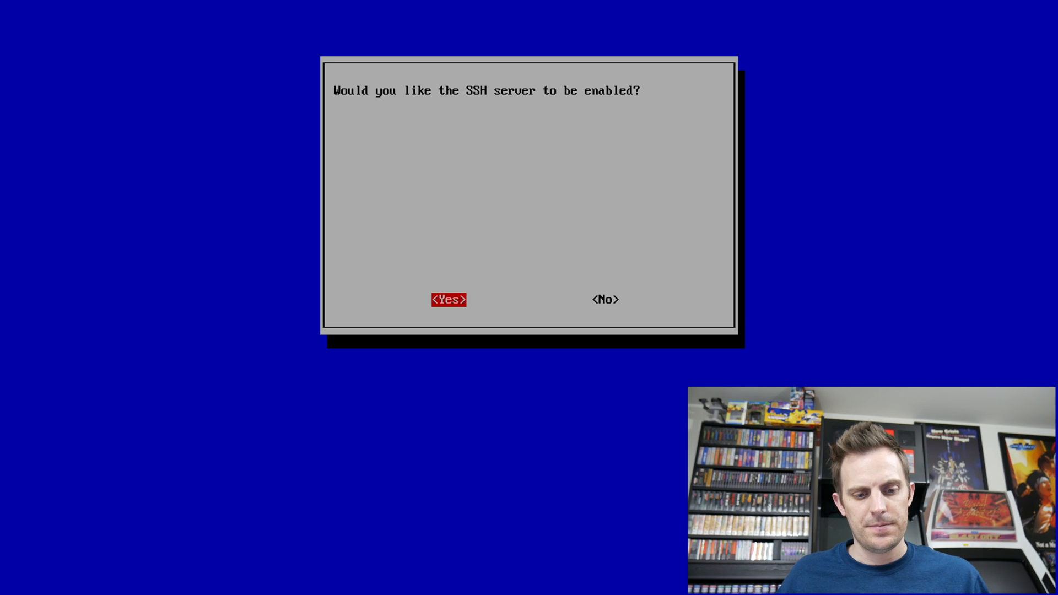
{"action": "left_click", "coordinate": [449, 300]}
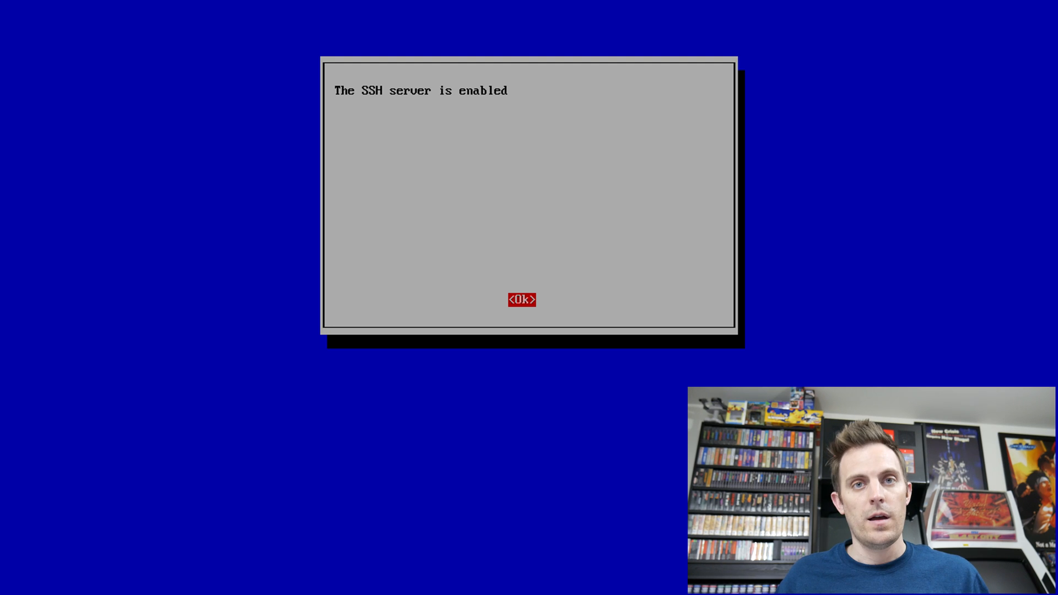
{"action": "left_click", "coordinate": [521, 300]}
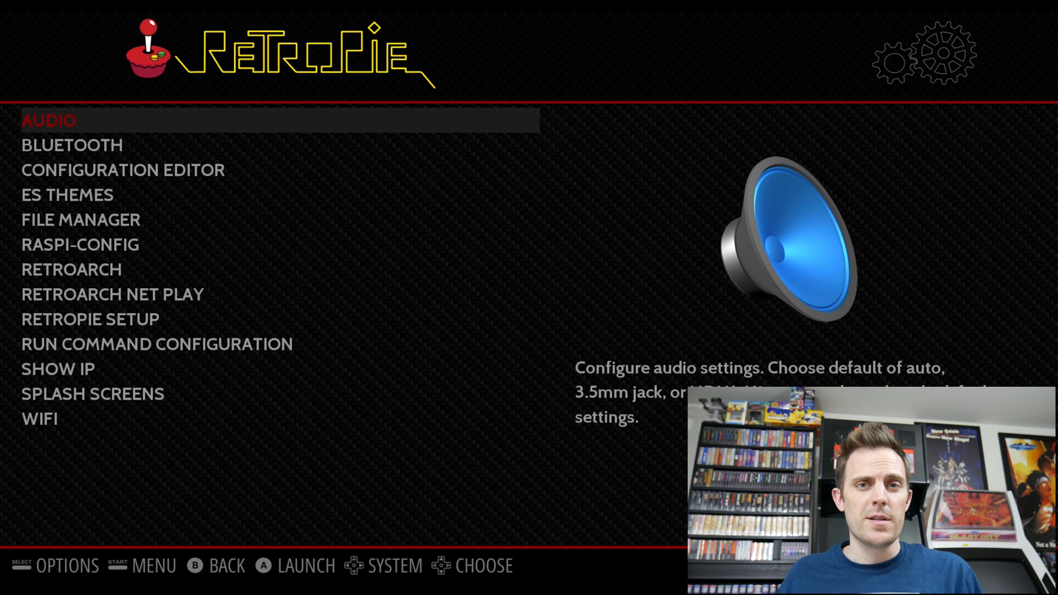
Choose the home wireless network from the Wi-Fi setup's list of nearby networks.
{"action": "left_click", "coordinate": [40, 419]}
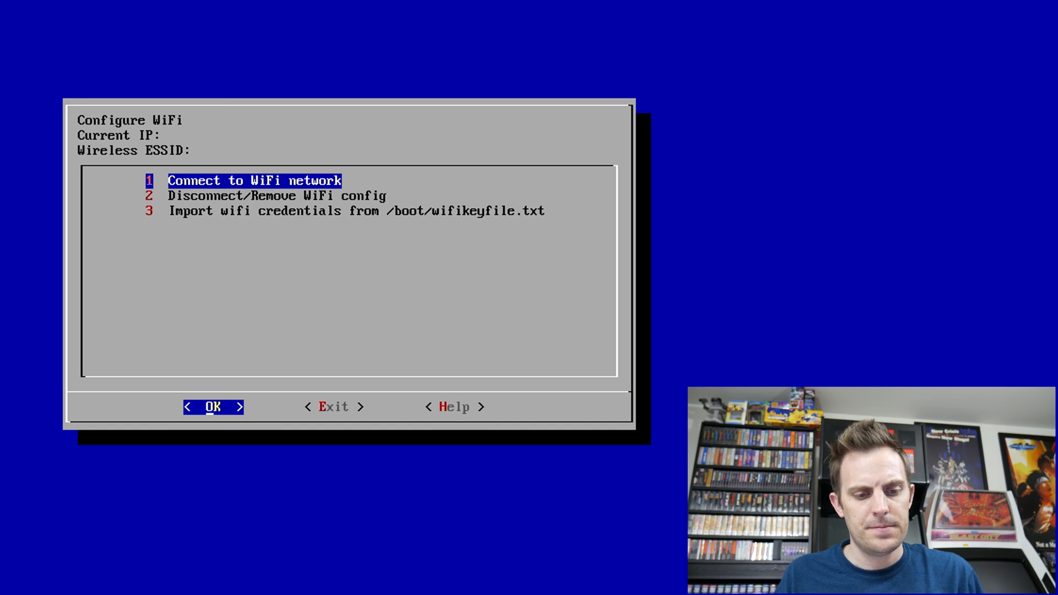
{"action": "left_click", "coordinate": [213, 407]}
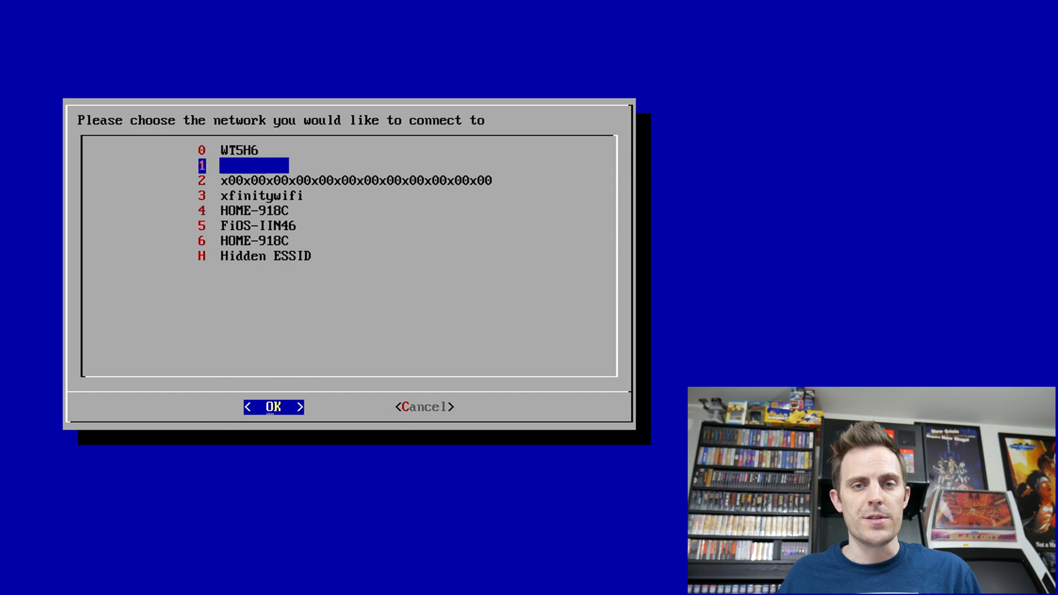
{"action": "left_click", "coordinate": [272, 406]}
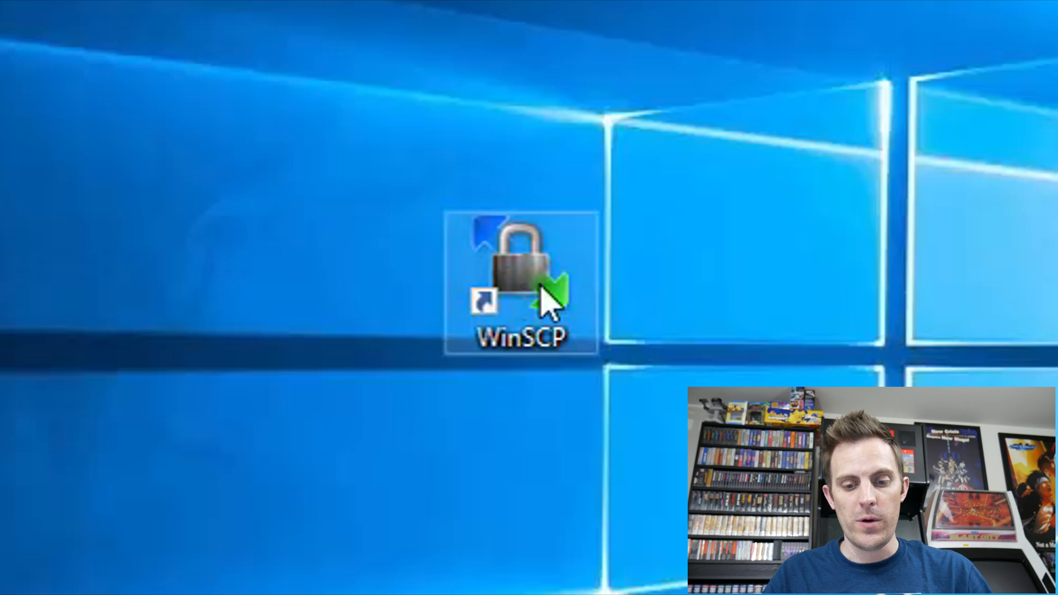
Log in to a new WinSCP SCP site at 192.168.1.186 as user pi with its password.
{"action": "double_click", "coordinate": [512, 270]}
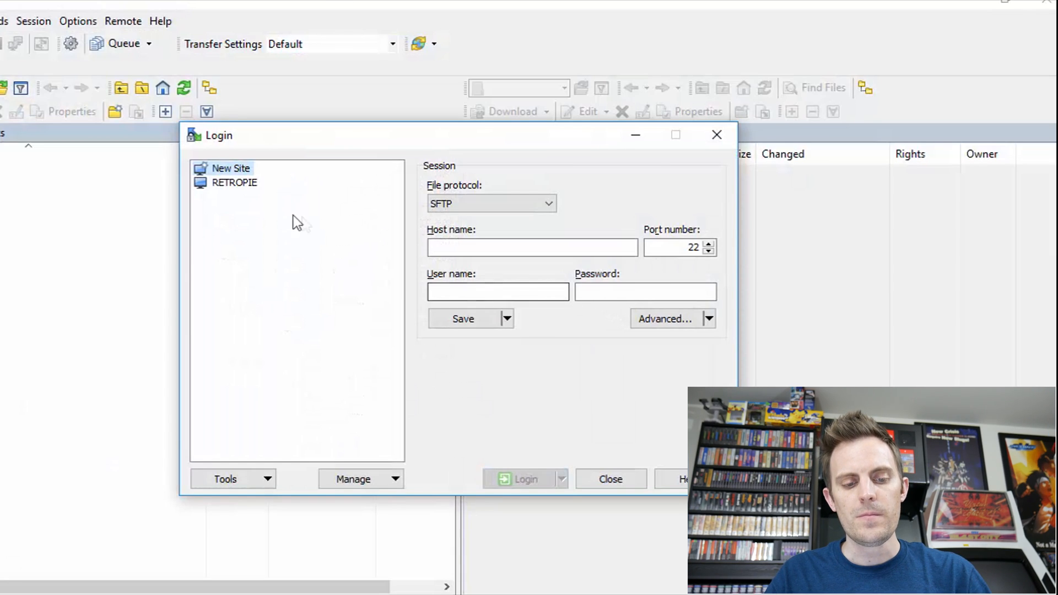
{"action": "mouse_move", "coordinate": [239, 185]}
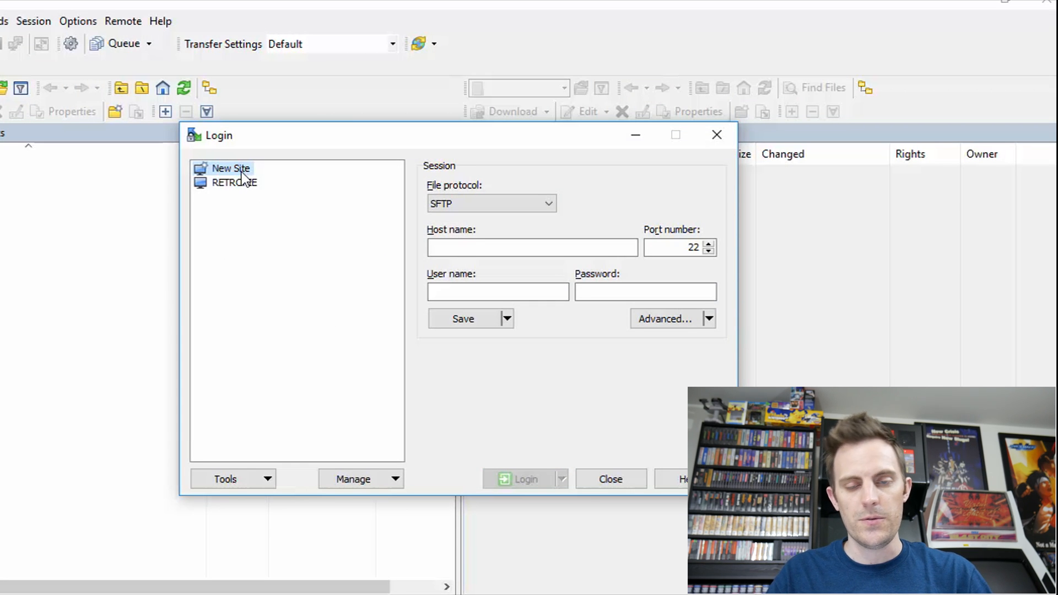
{"action": "left_click", "coordinate": [491, 202]}
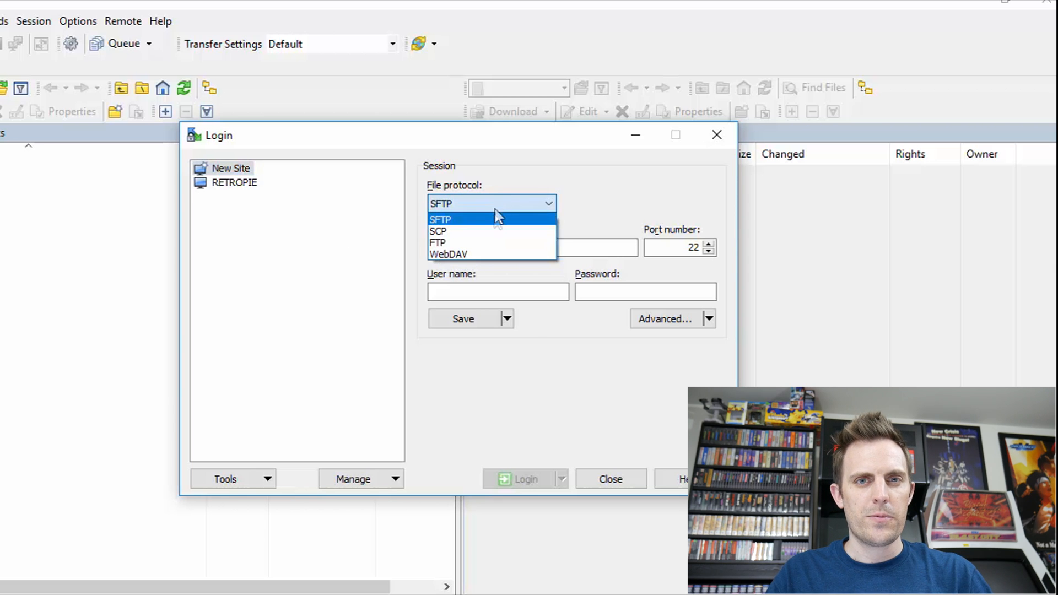
{"action": "left_click", "coordinate": [438, 231]}
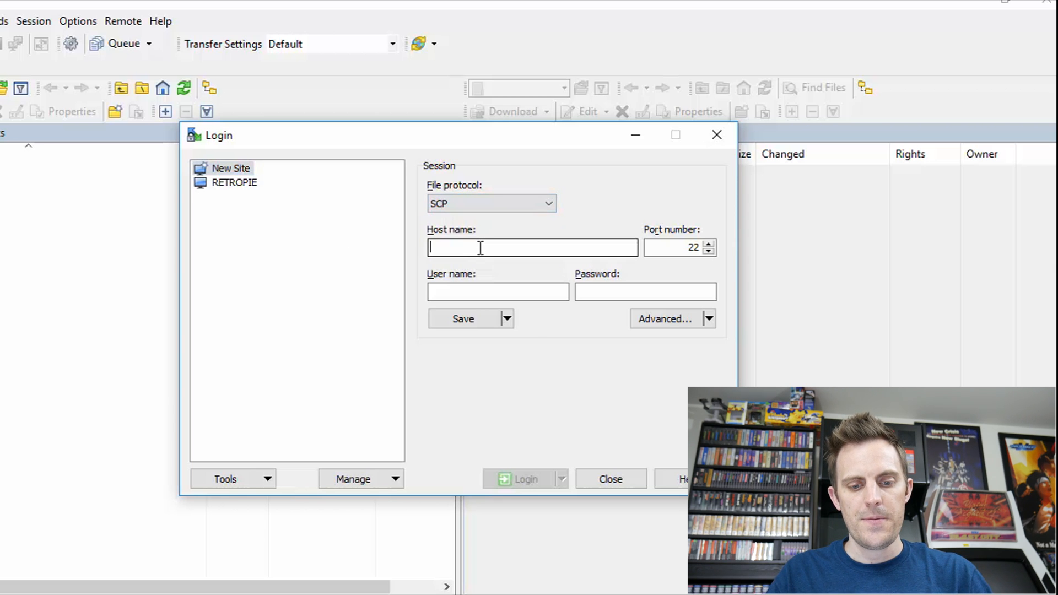
{"action": "type", "text": "192.168.1.186"}
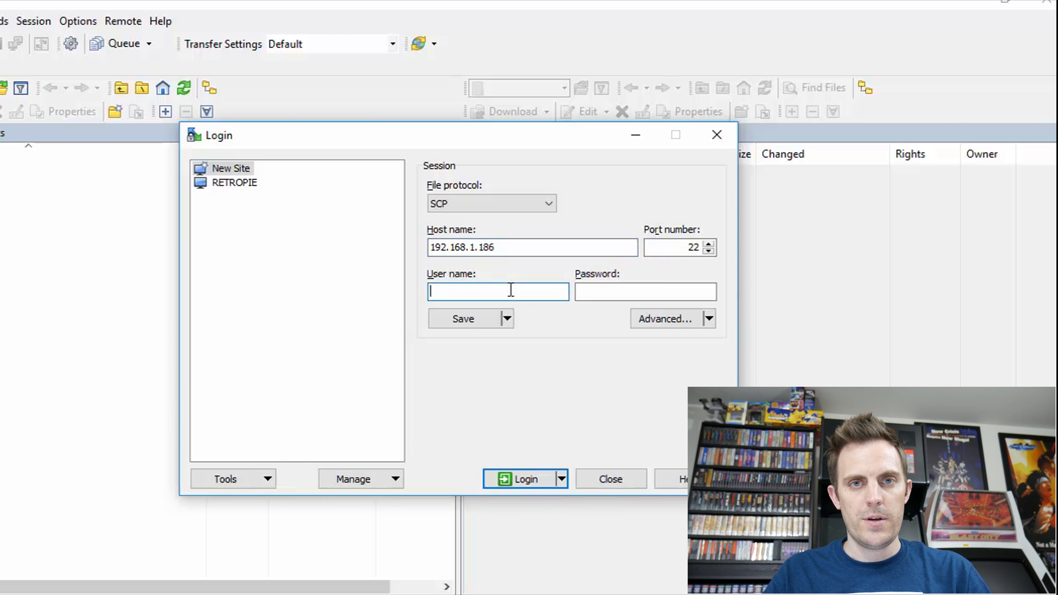
{"action": "type", "text": "pi"}
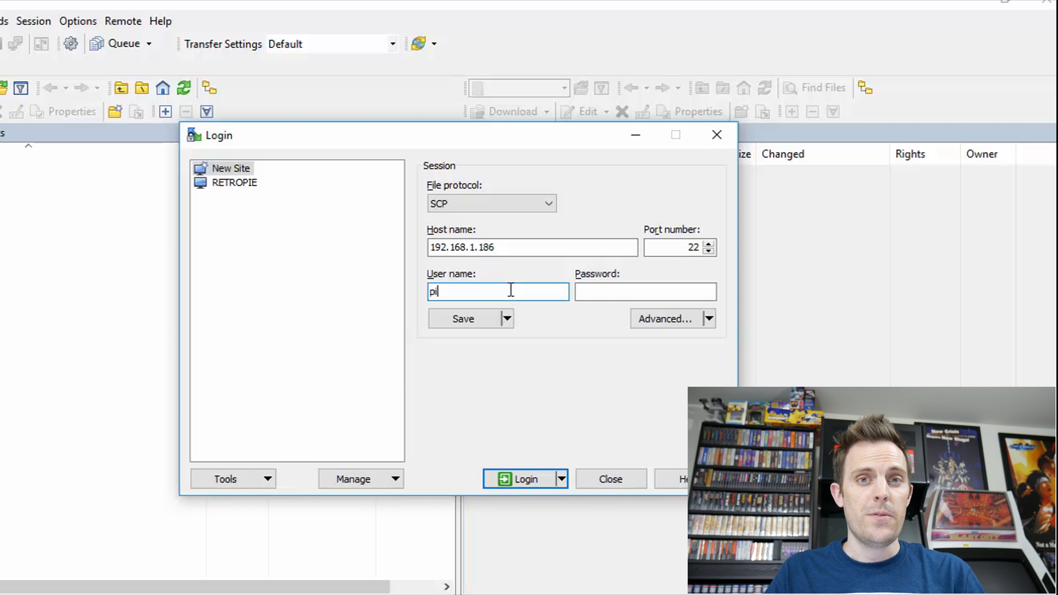
{"action": "left_click", "coordinate": [645, 291]}
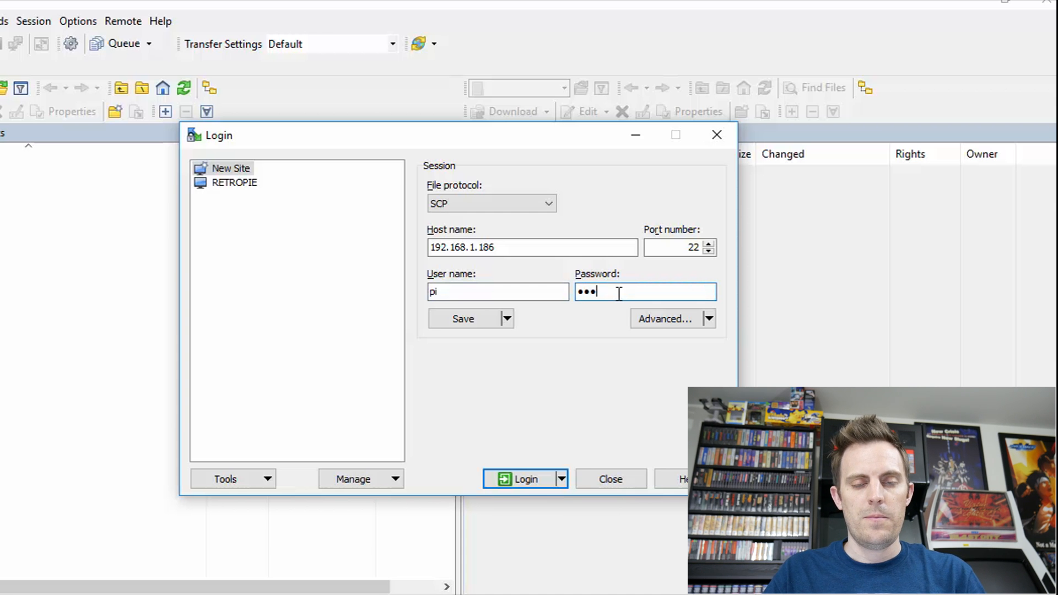
{"action": "left_click", "coordinate": [524, 478]}
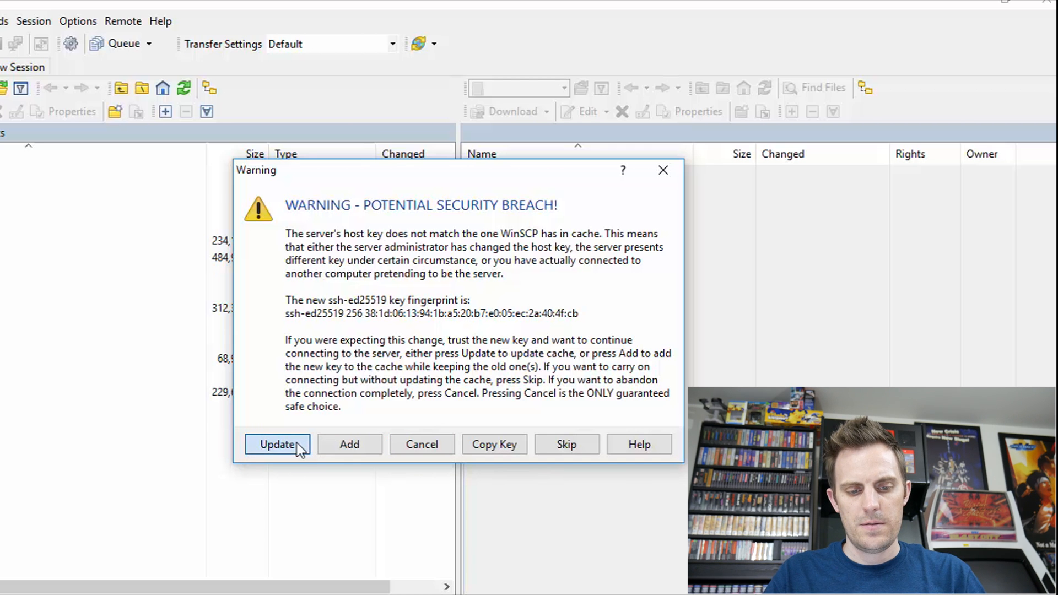
Trust the Pi's new host key and browse the remote side into RetroPie's roms/snes folder.
{"action": "left_click", "coordinate": [278, 444]}
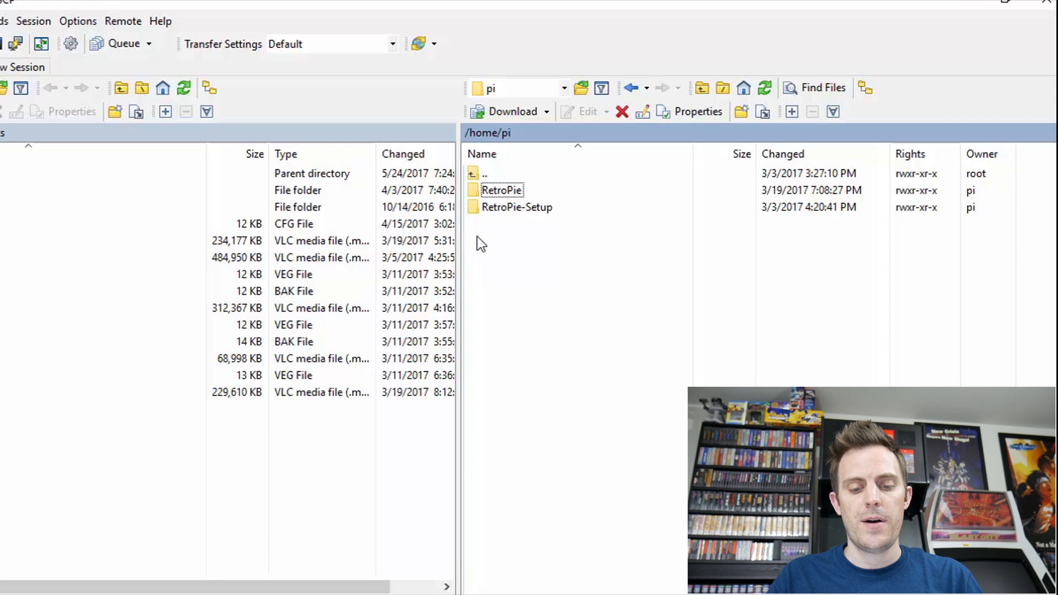
{"action": "left_click", "coordinate": [516, 207]}
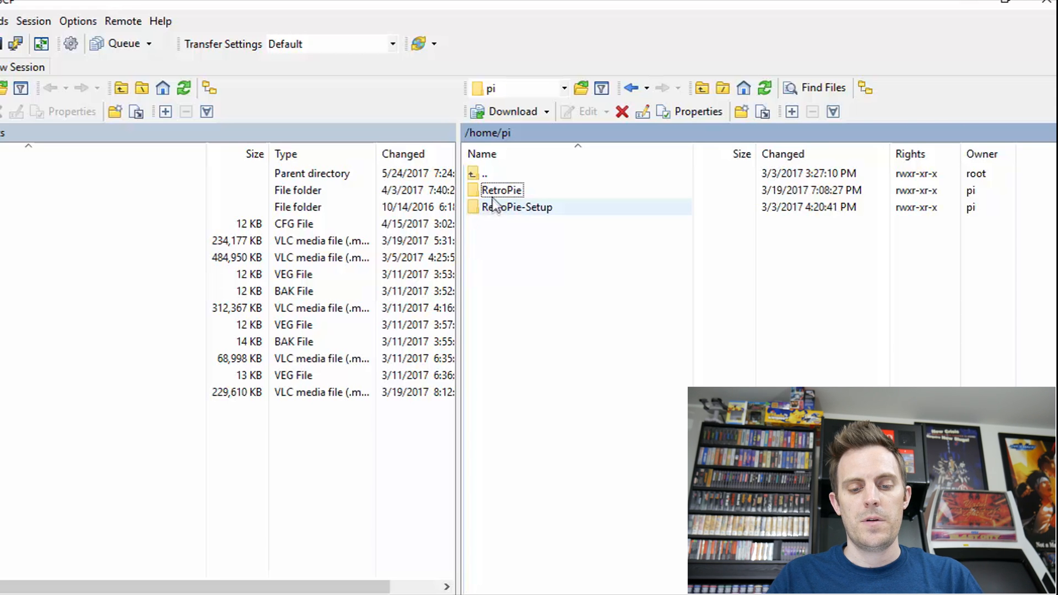
{"action": "double_click", "coordinate": [500, 189]}
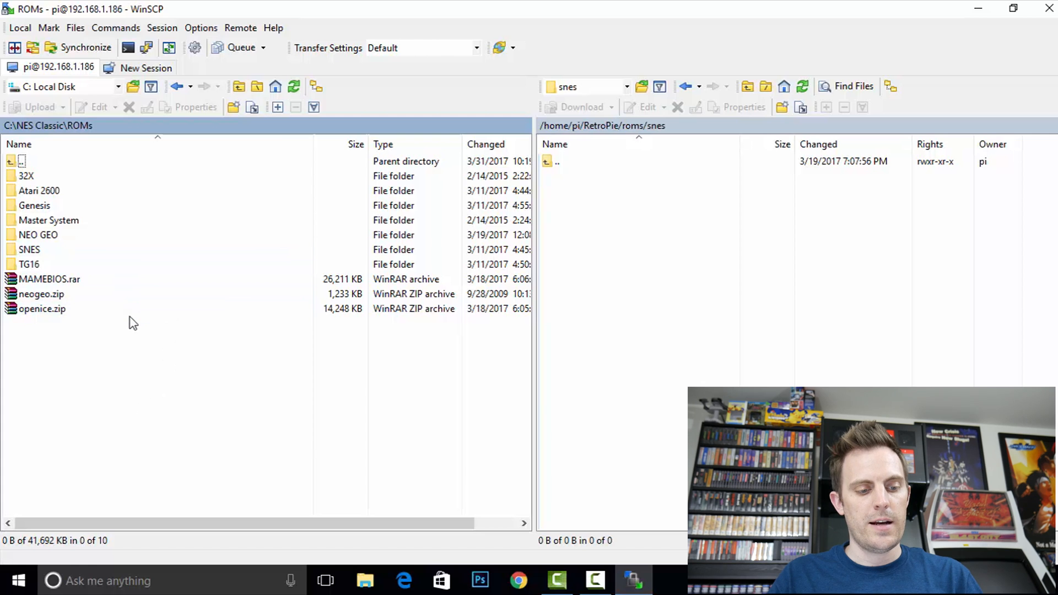
Browse the local pane into the SNES > S games folder.
{"action": "left_click", "coordinate": [28, 249]}
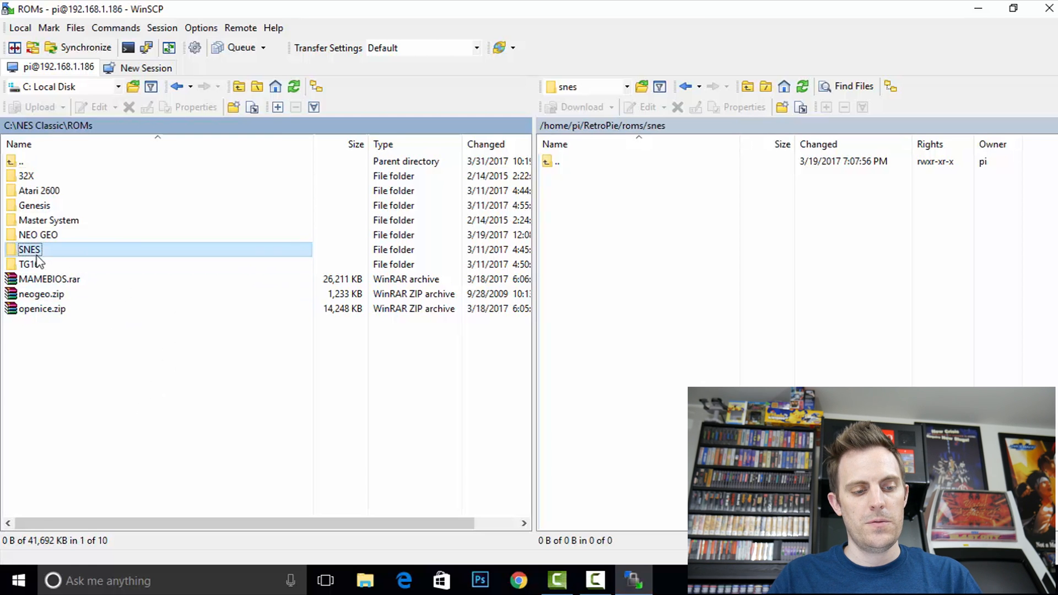
{"action": "double_click", "coordinate": [29, 249]}
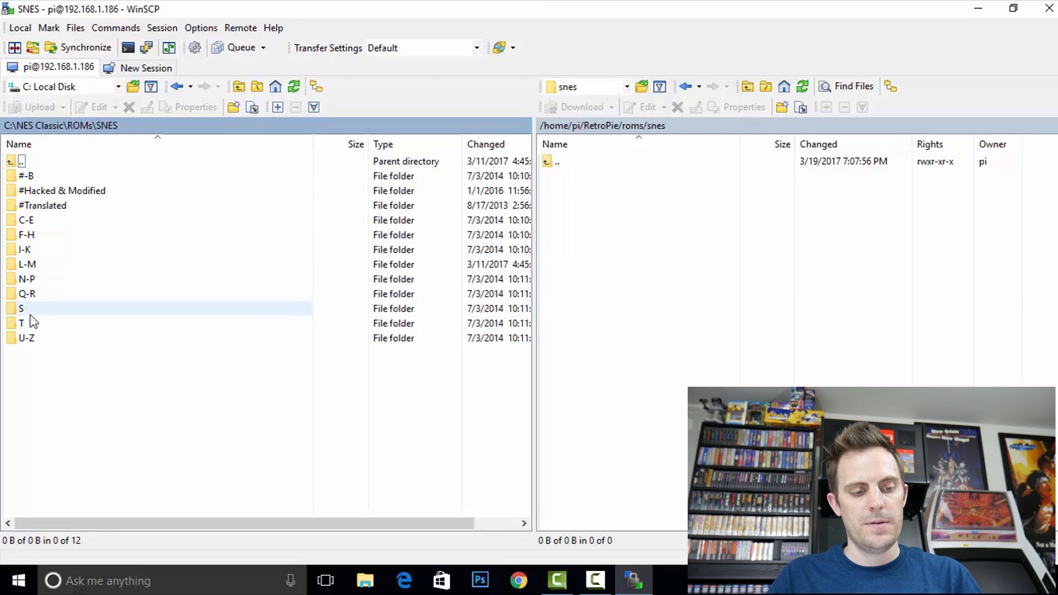
{"action": "double_click", "coordinate": [21, 308]}
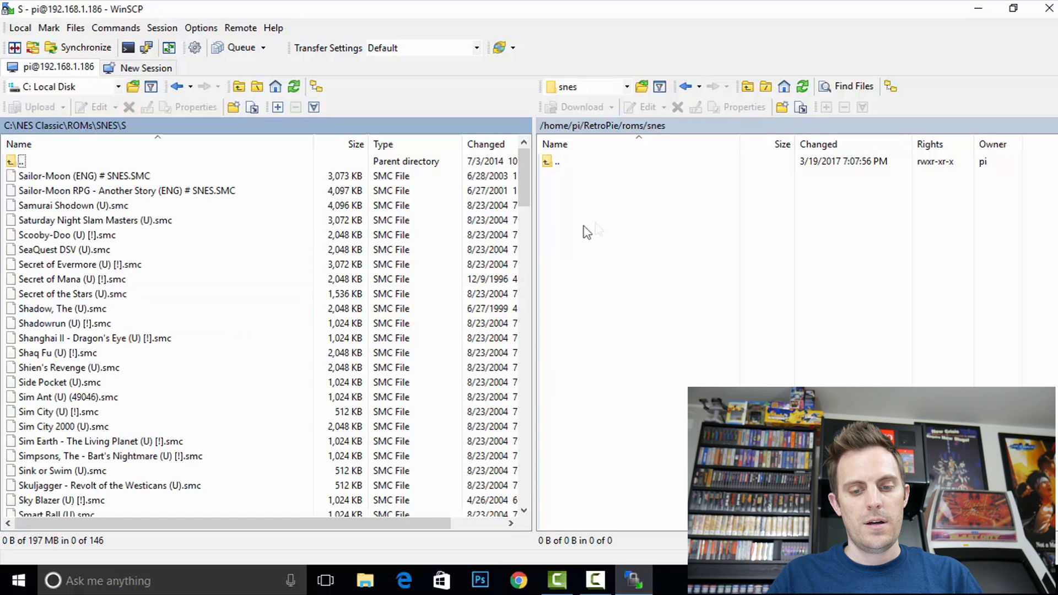
{"action": "left_click", "coordinate": [558, 161]}
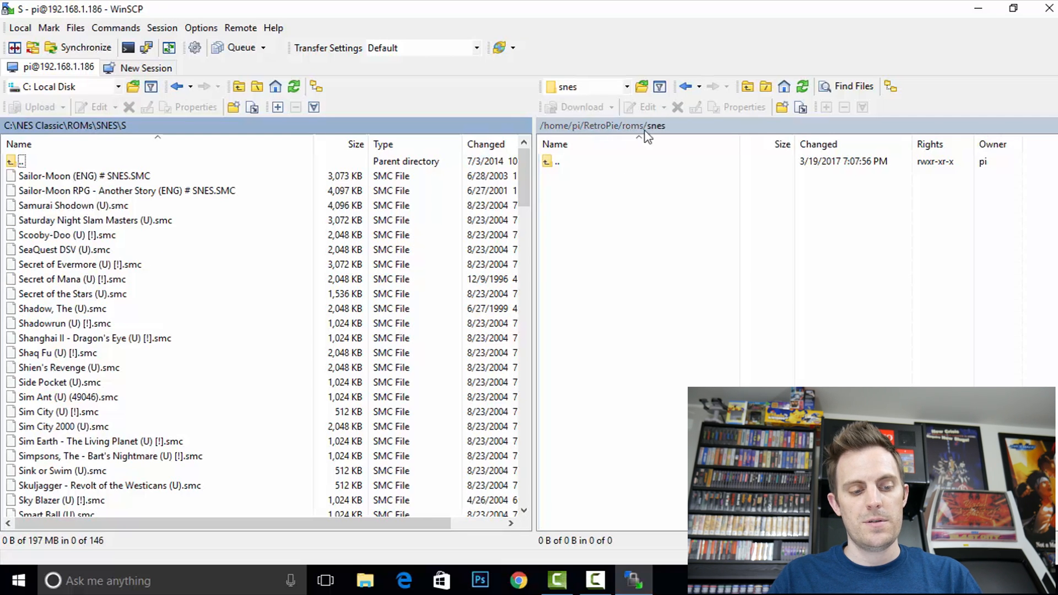
Upload Samurai Shodown, Saturday Night Slam Masters and Scooby-Doo to the Pi's roms/snes folder.
{"action": "left_click", "coordinate": [125, 191]}
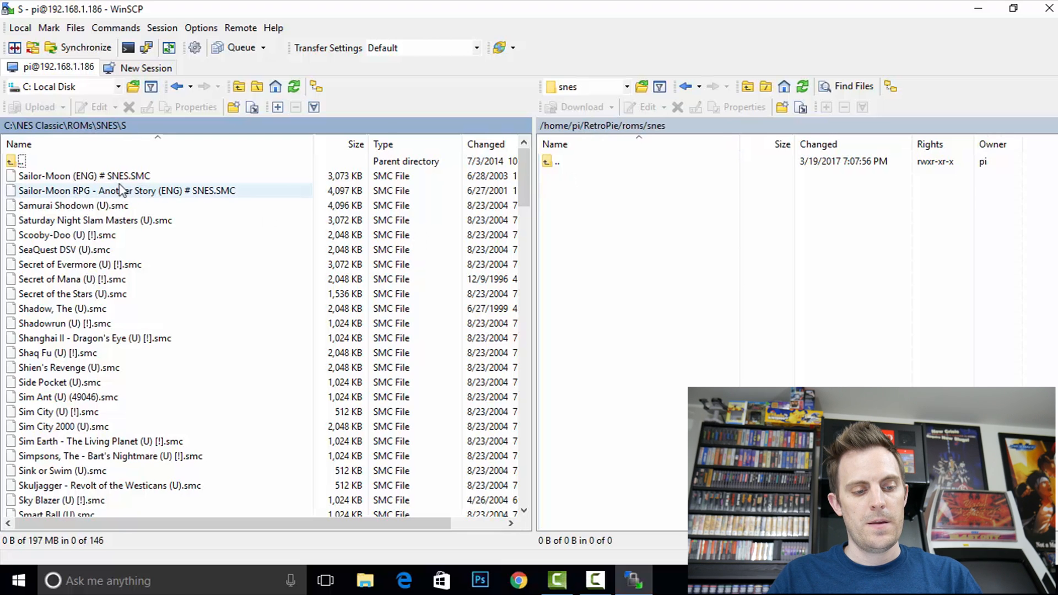
{"action": "left_click", "coordinate": [73, 205]}
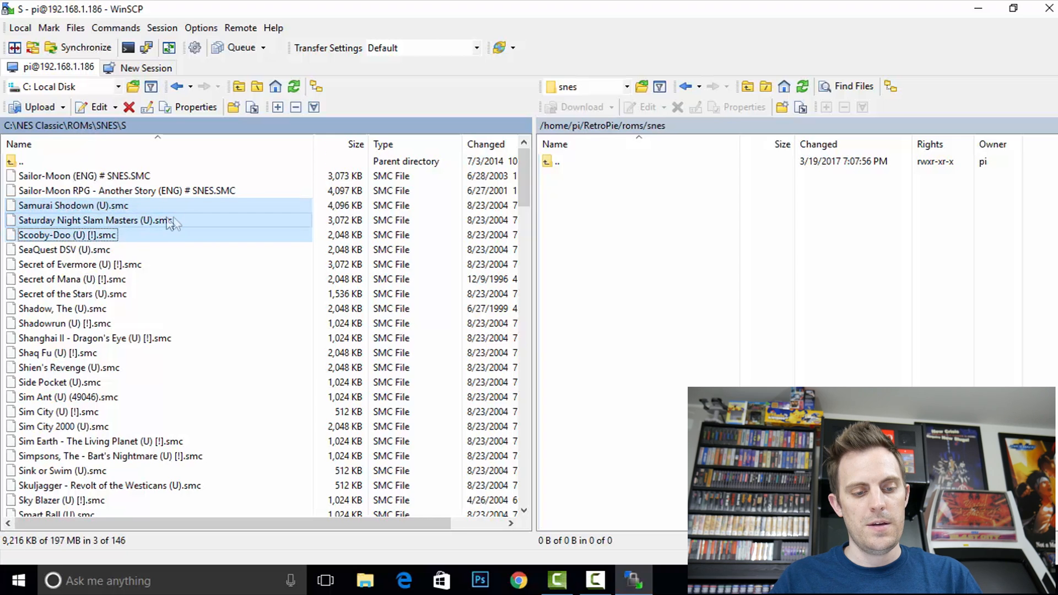
{"action": "right_click", "coordinate": [94, 221]}
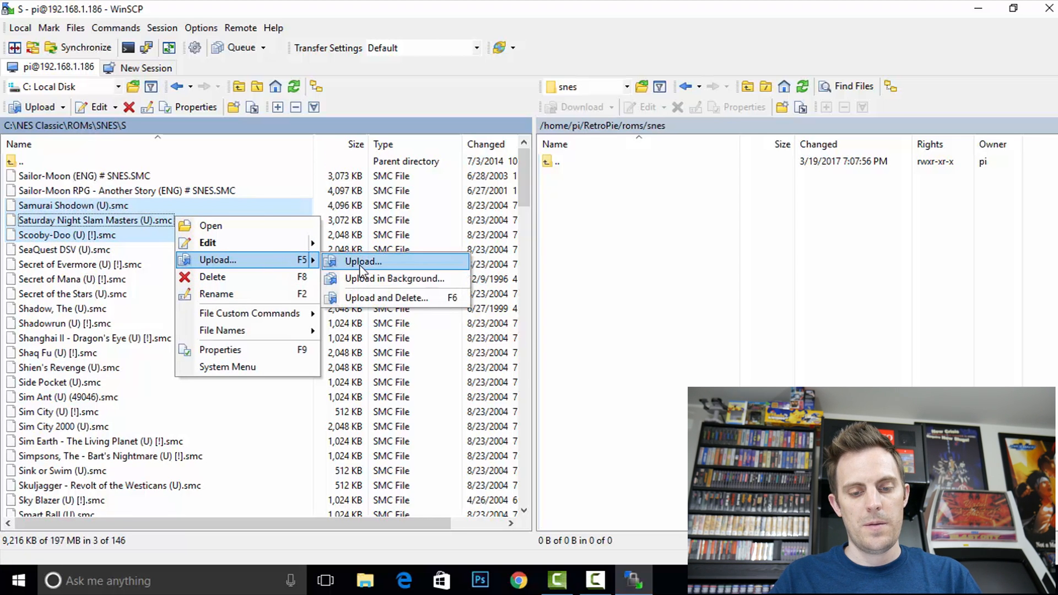
{"action": "left_click", "coordinate": [363, 262]}
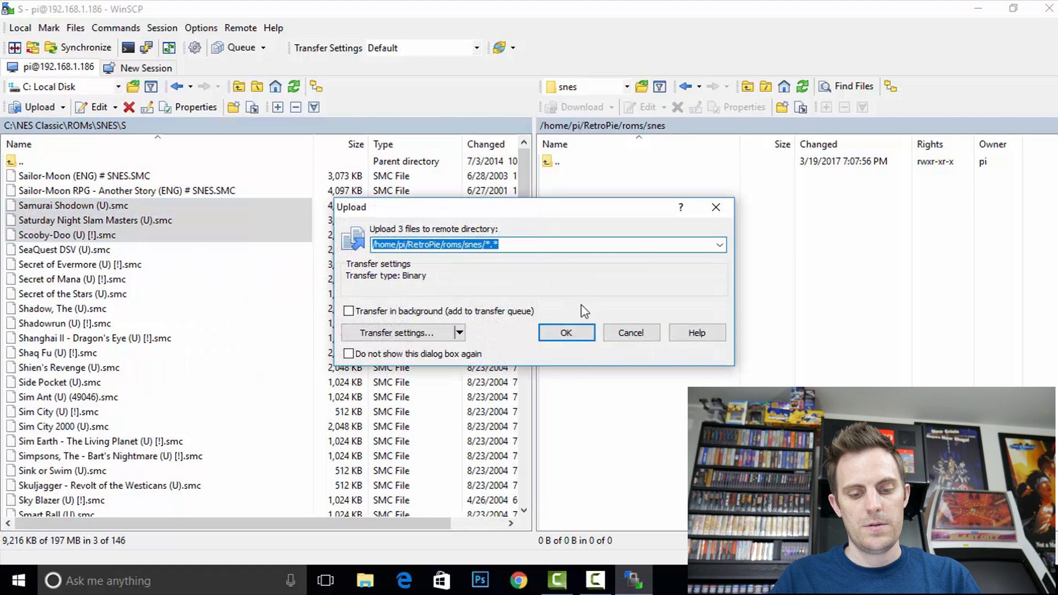
{"action": "left_click", "coordinate": [566, 333]}
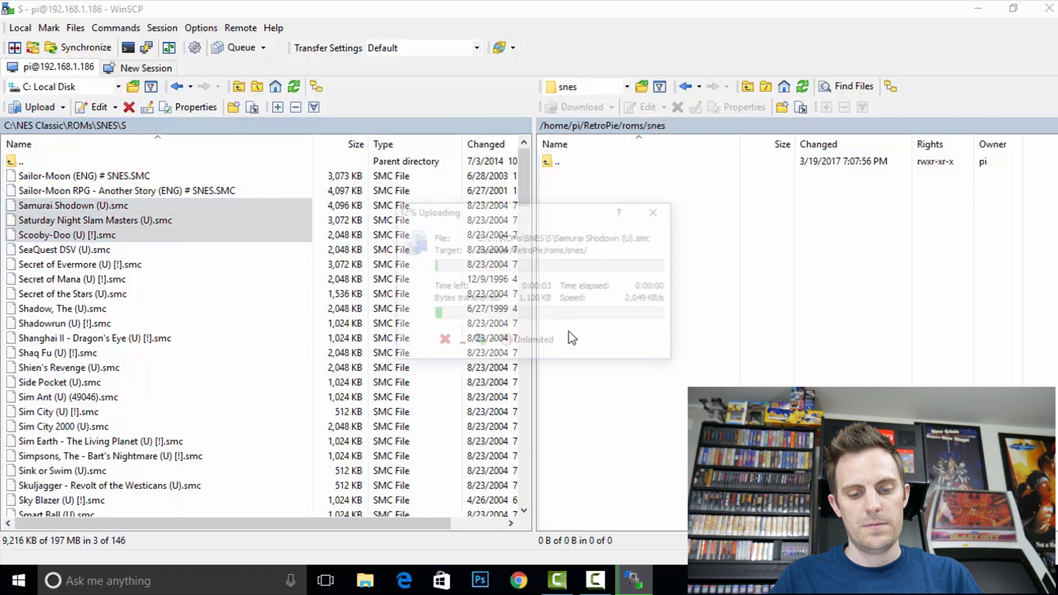